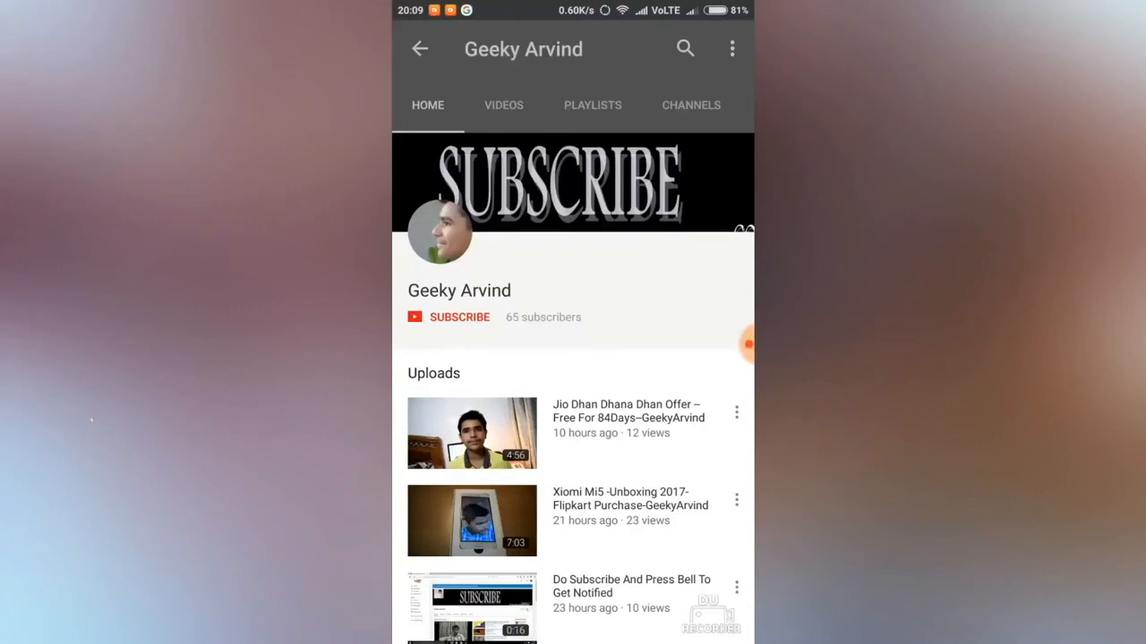
Subscribe to Geeky Arvind and set the notification bell to All notifications
{"action": "left_click", "coordinate": [460, 317]}
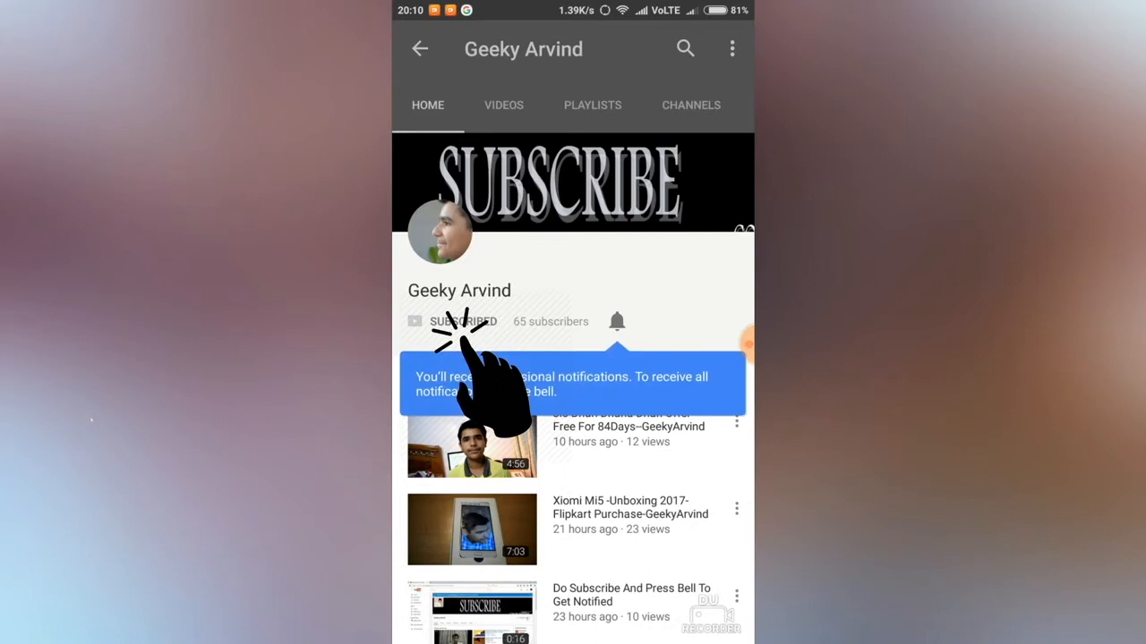
{"action": "left_click", "coordinate": [616, 320]}
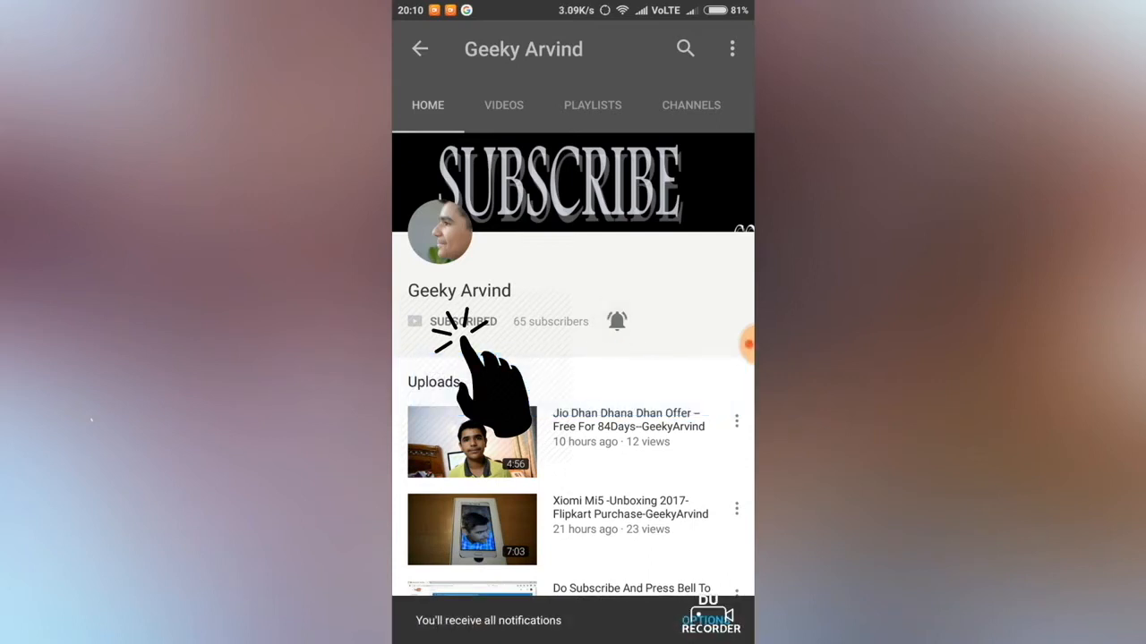